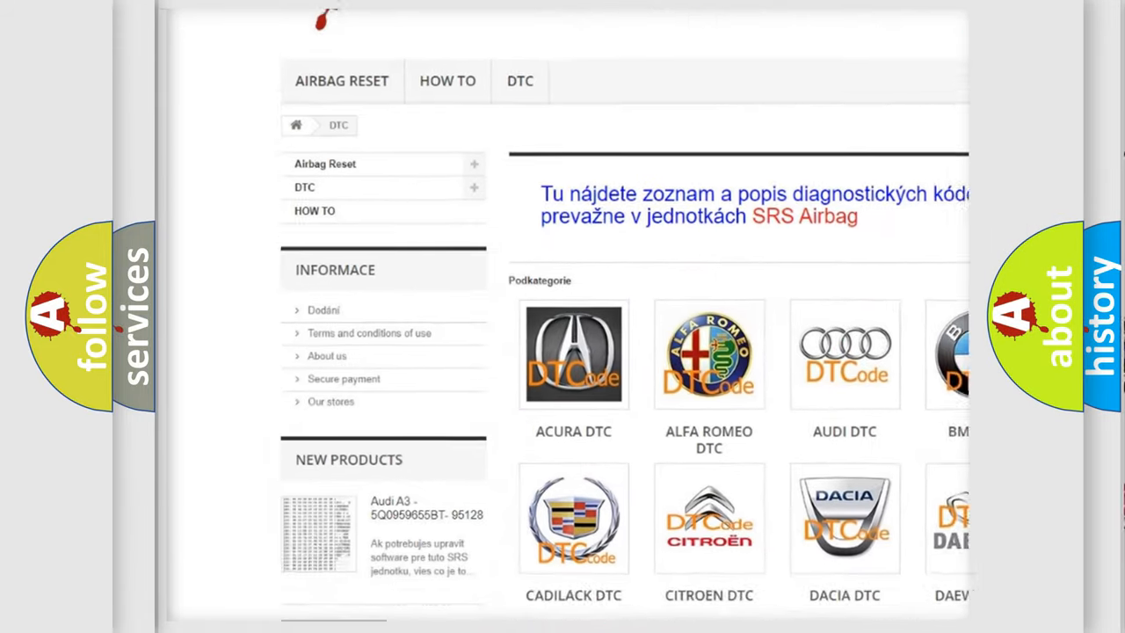
pyautogui.scroll(-3)
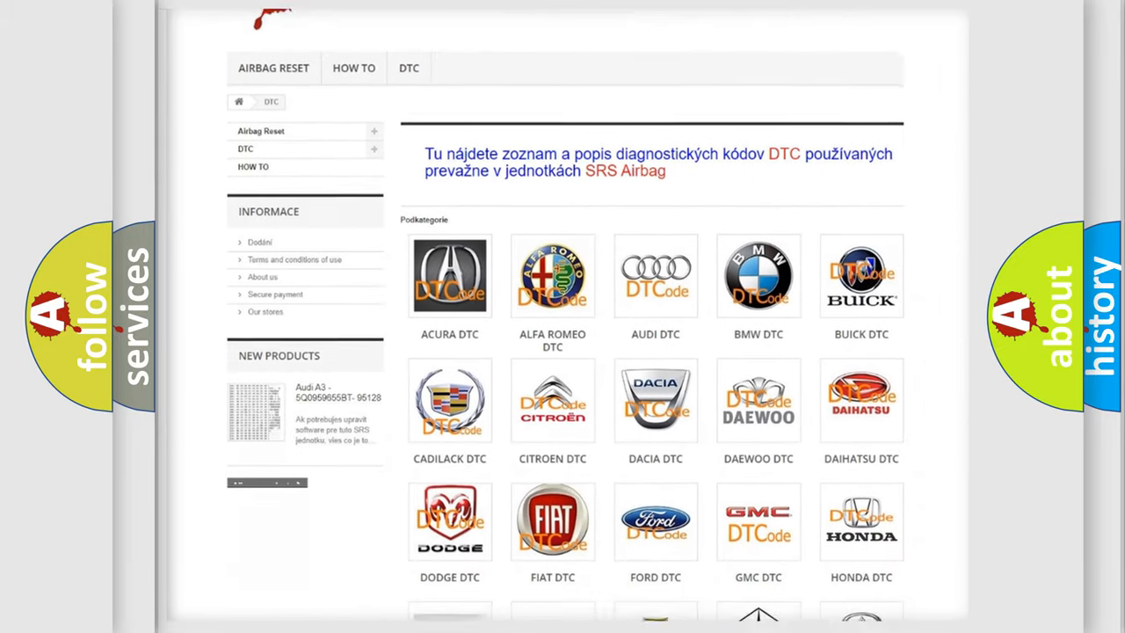
pyautogui.scroll(-3)
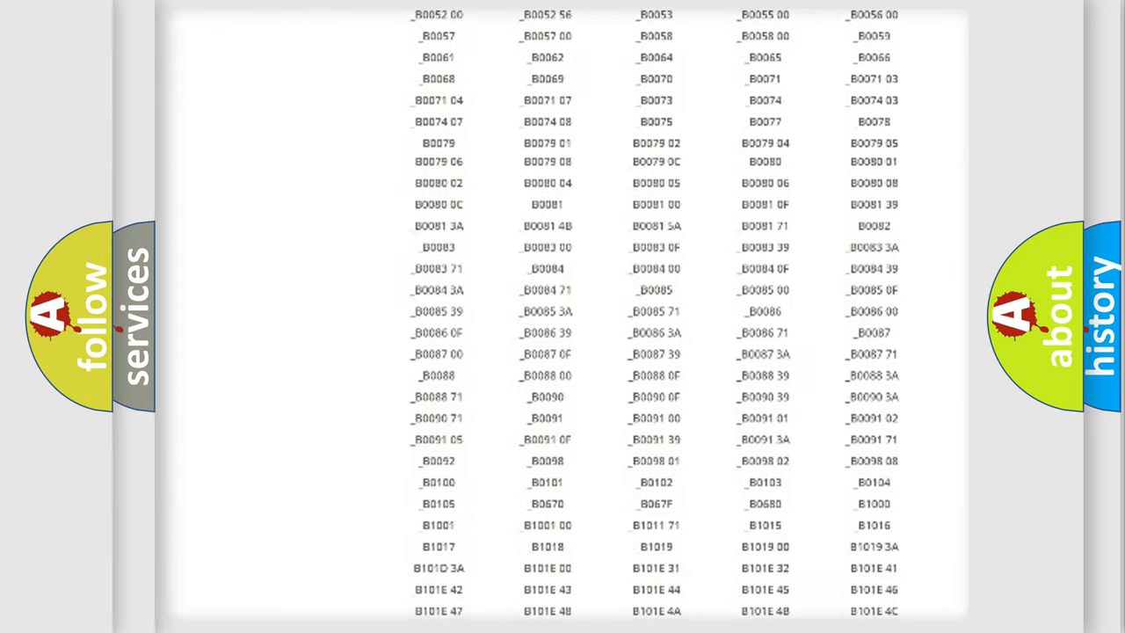
pyautogui.scroll(3)
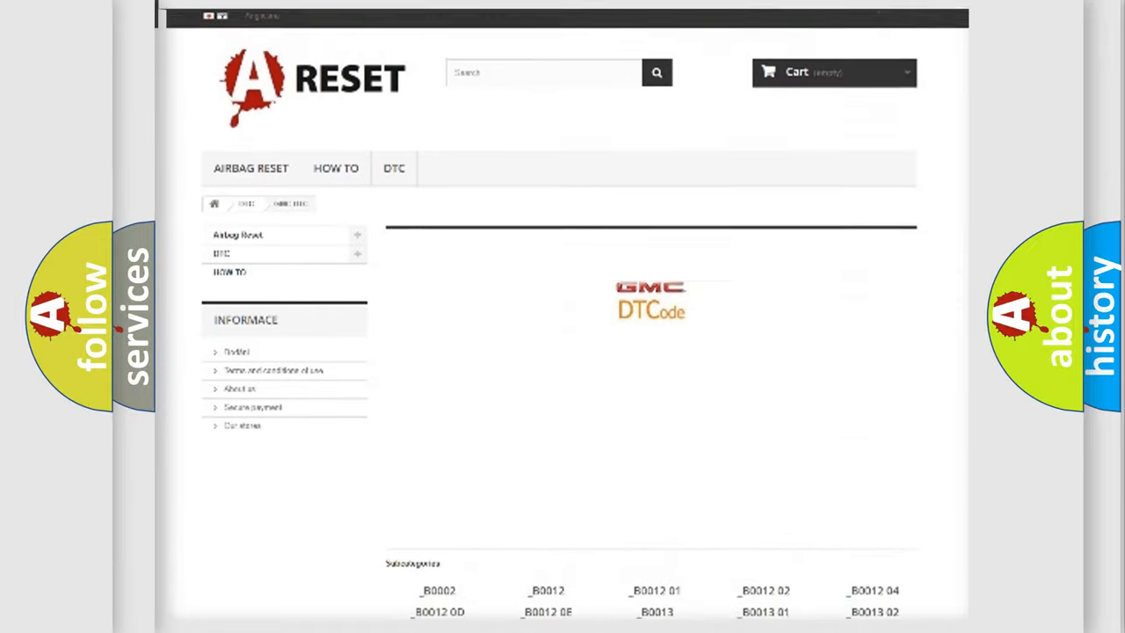